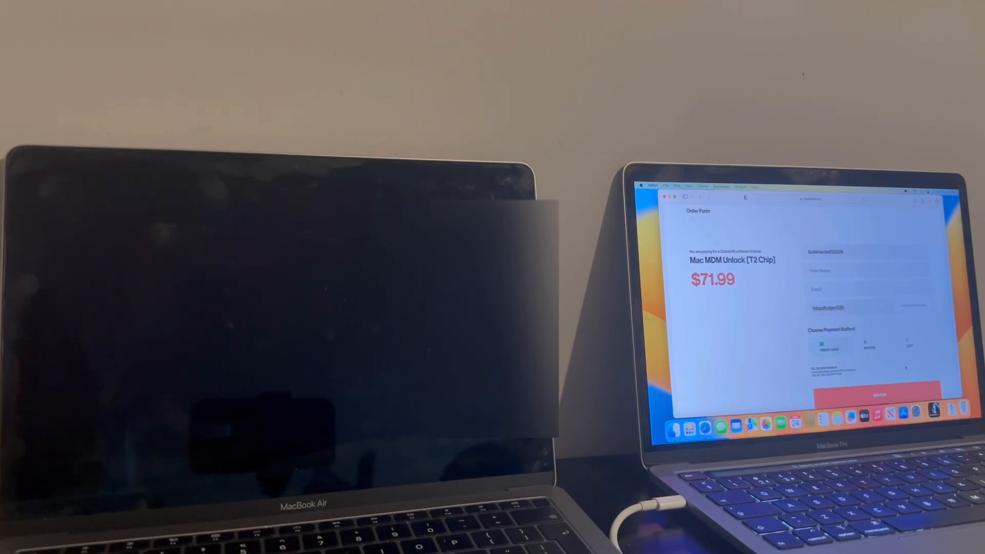
Submit payment for the Mac MDM Unlock (T2 Chip) licence order in Safari
click(878, 395)
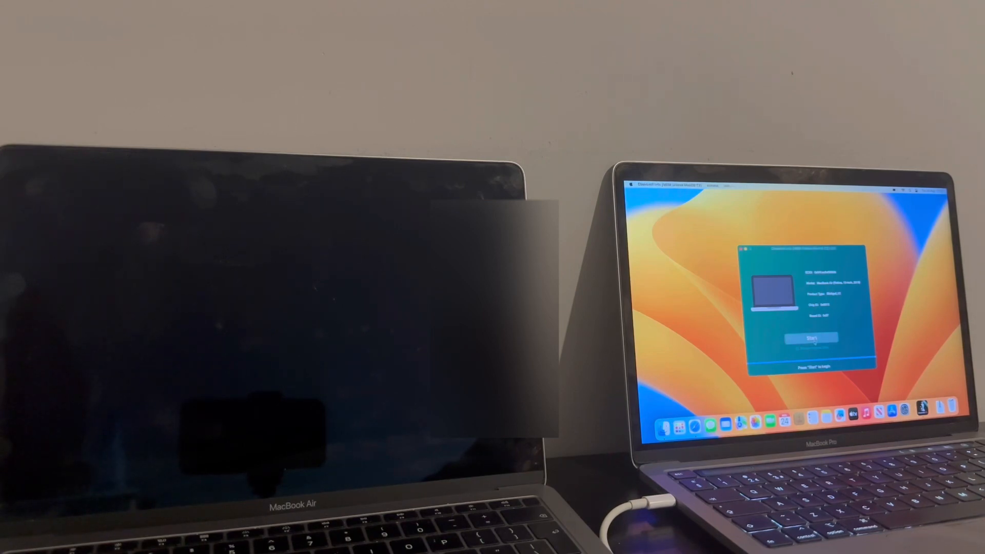
click(812, 338)
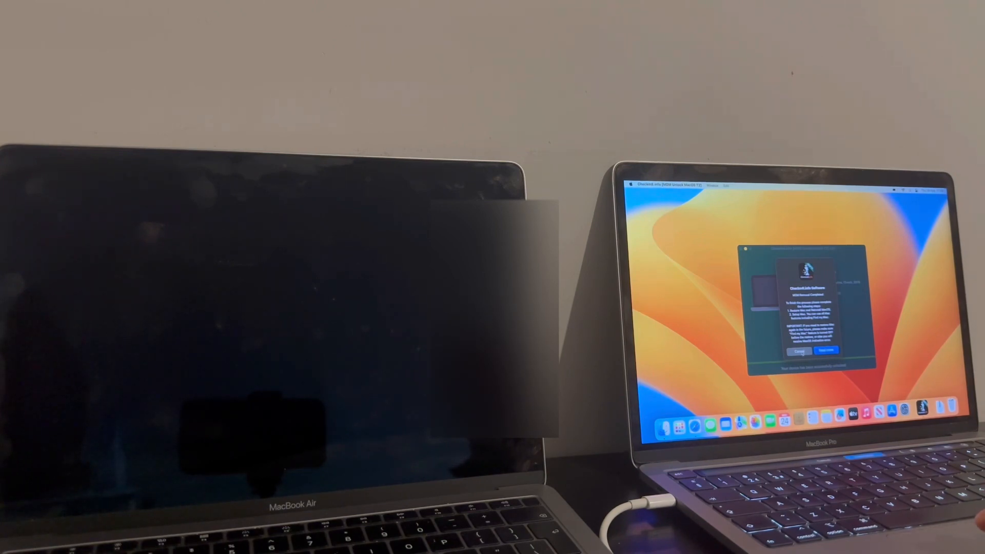
Dismiss the 'MDM Removal Completed' alert in CheckM8
click(827, 350)
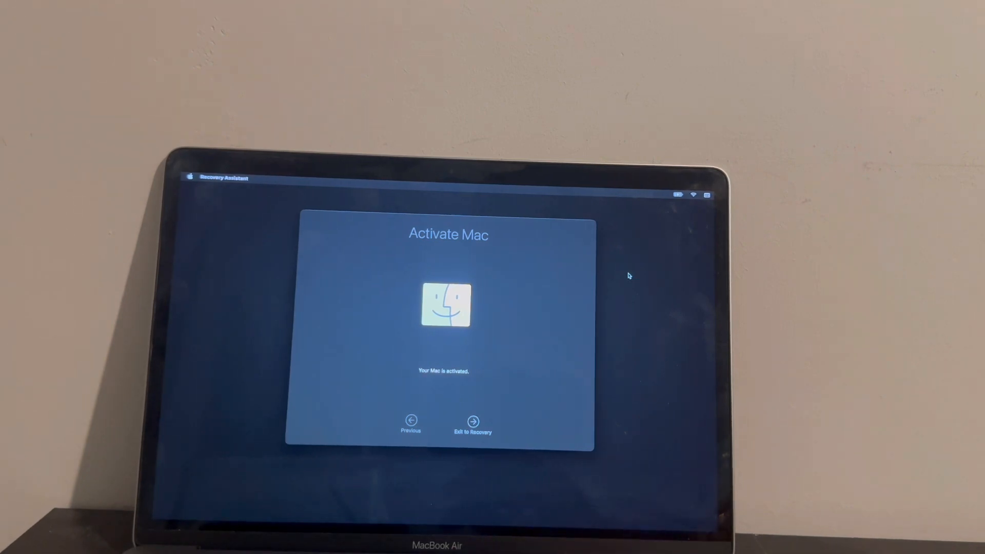
mouse_move(649, 300)
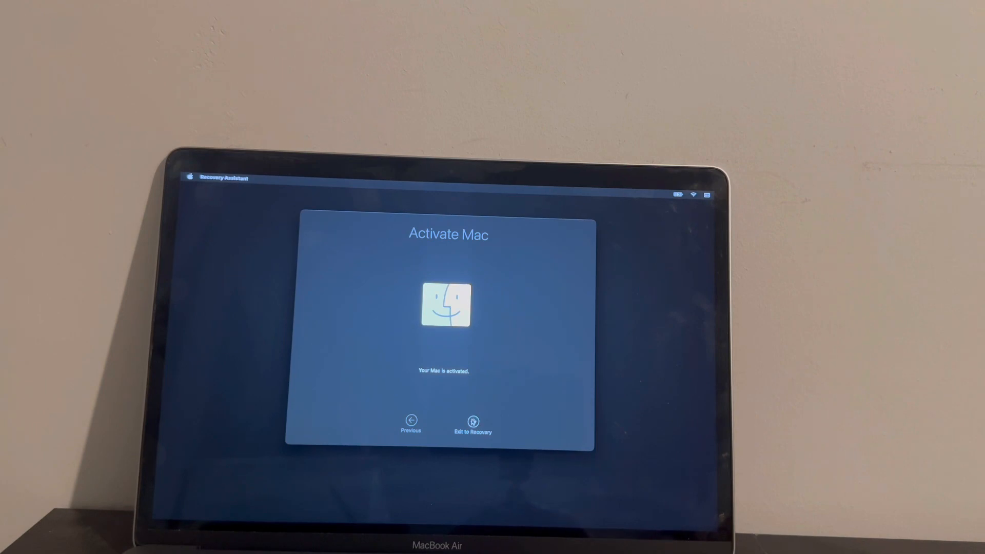
Exit activation to Recovery and launch Disk Utility from the recovery options
click(472, 421)
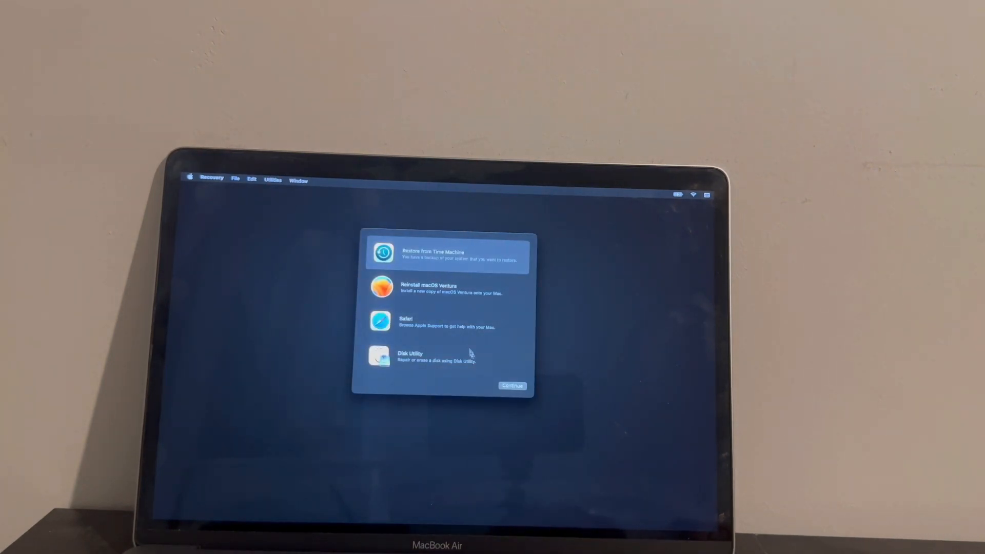
mouse_move(447, 365)
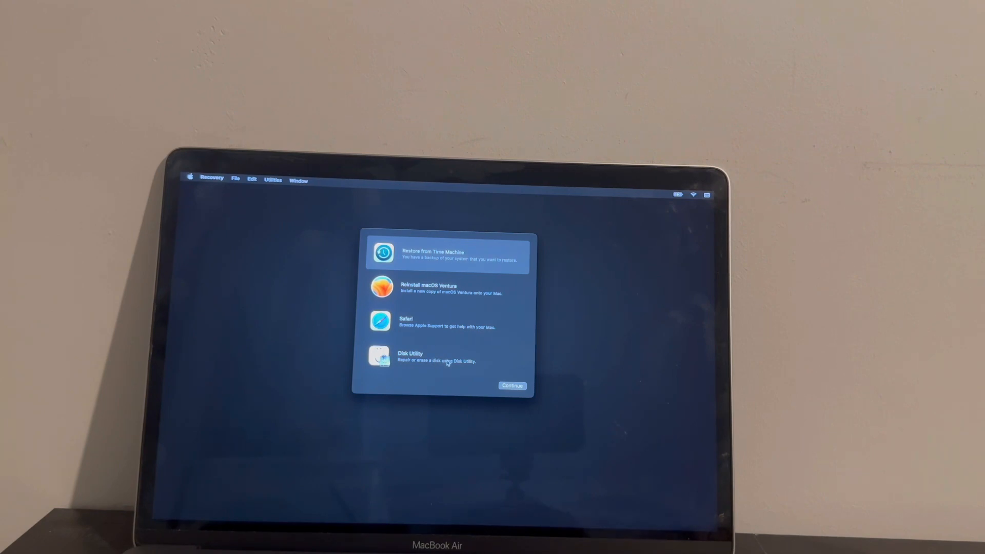
click(443, 357)
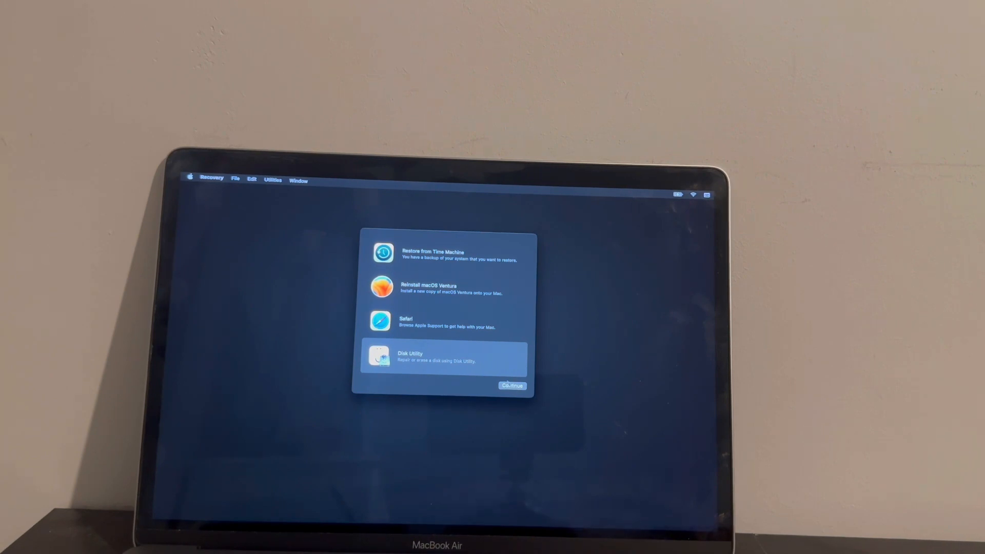
click(513, 385)
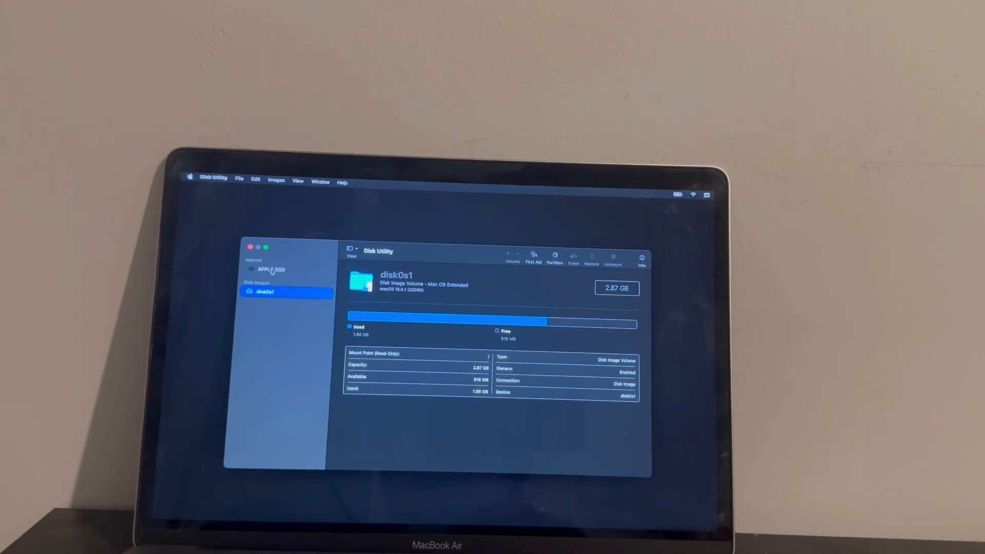
Erase the internal APPLE SSD volume and close the completion notice
click(271, 270)
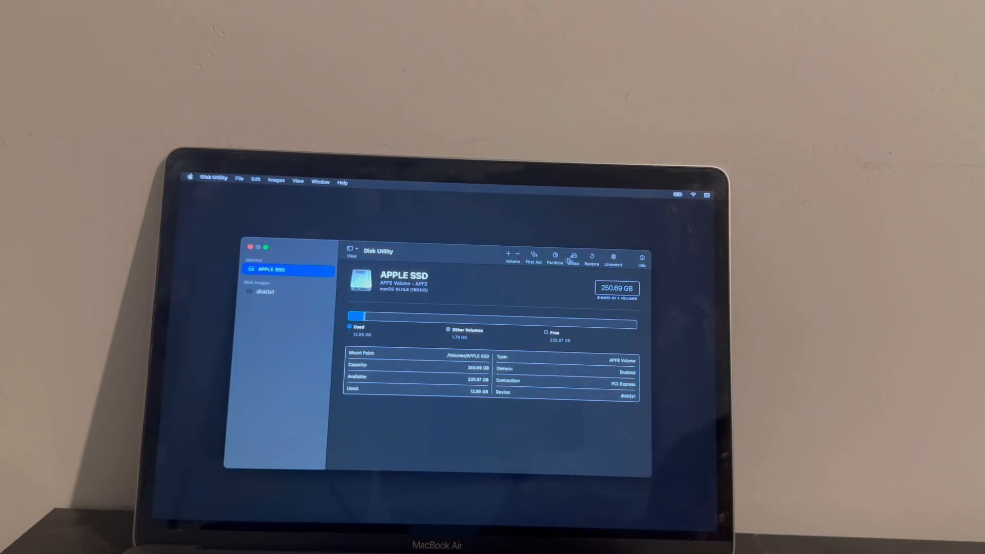
mouse_move(573, 256)
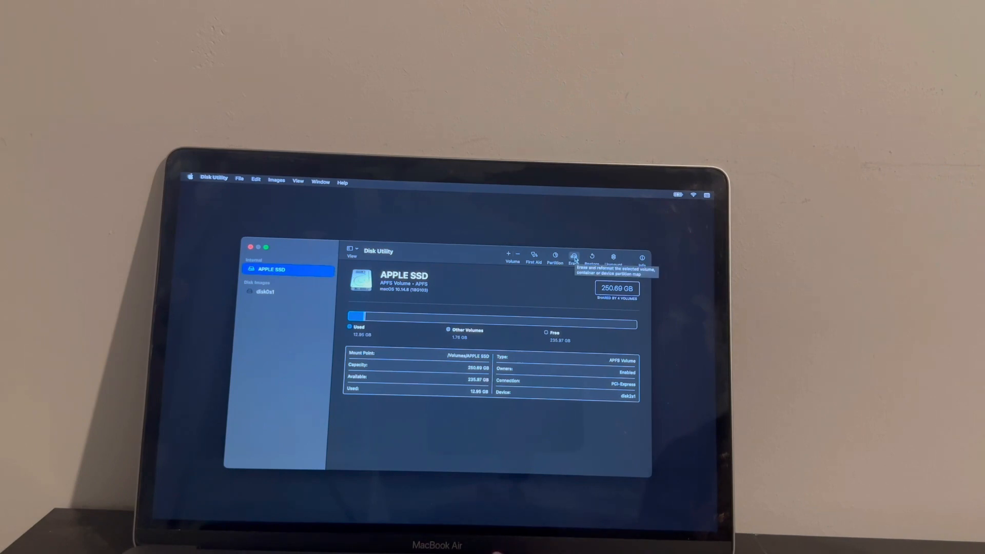
click(572, 257)
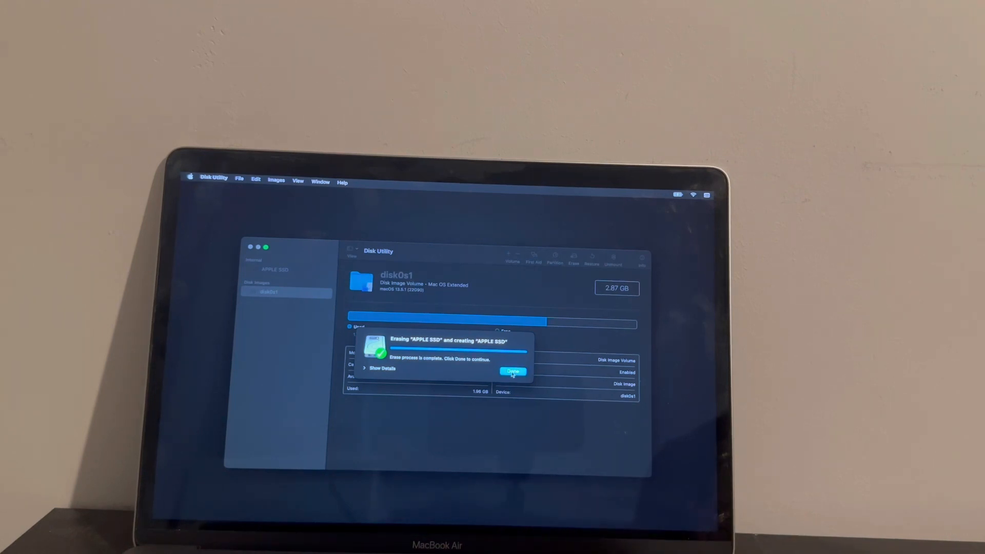
click(512, 371)
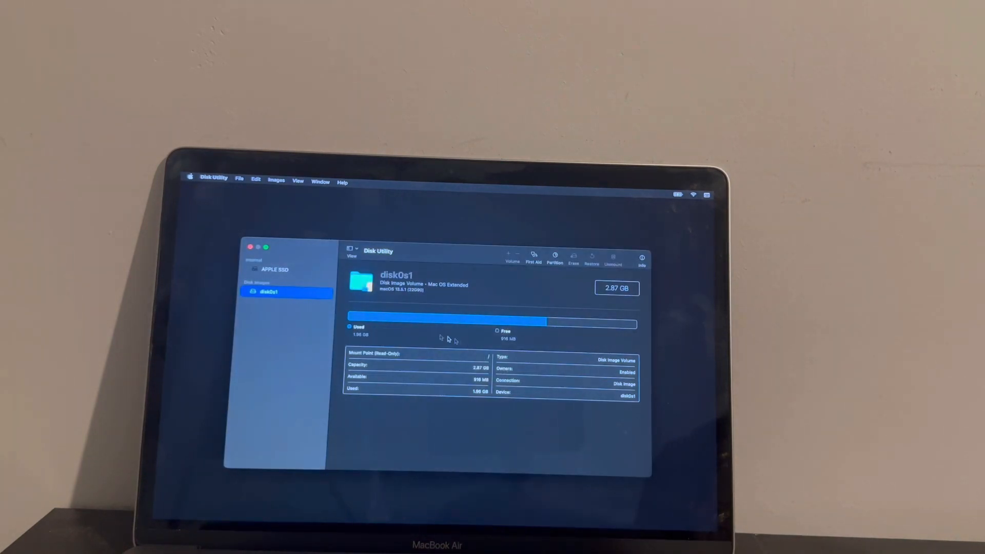
Quit Disk Utility and choose Reinstall macOS Ventura from Recovery
click(274, 269)
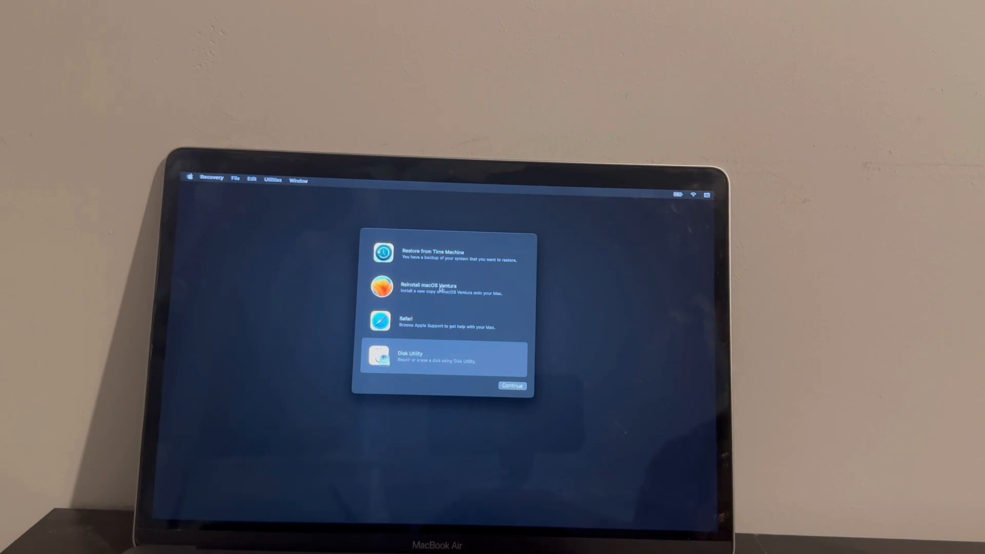
click(440, 289)
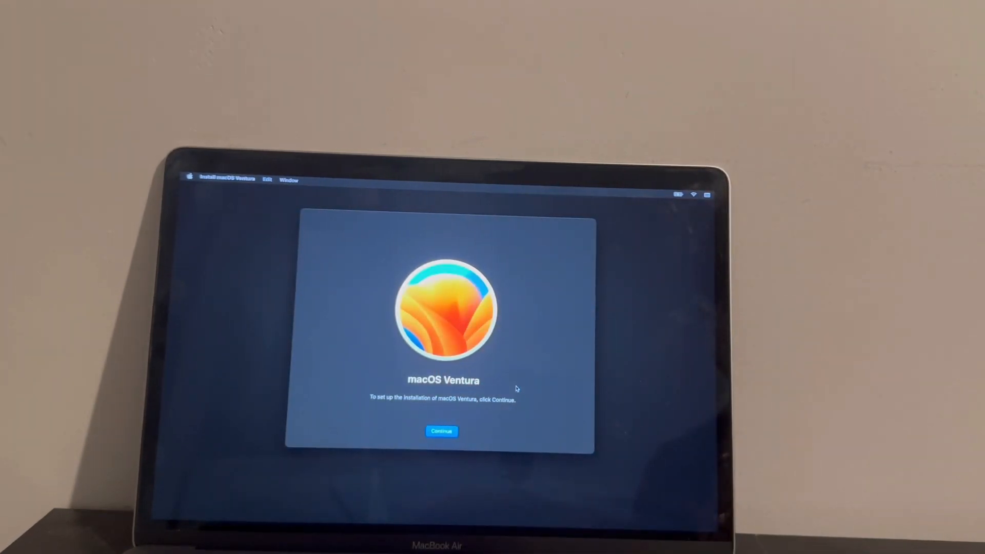
mouse_move(476, 425)
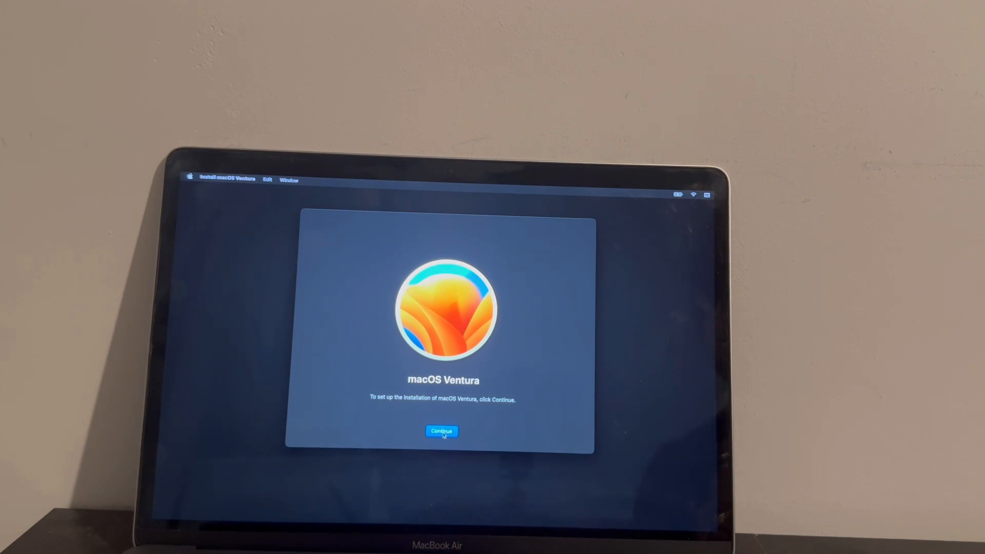
Continue past the macOS Ventura installer welcome screen
click(441, 431)
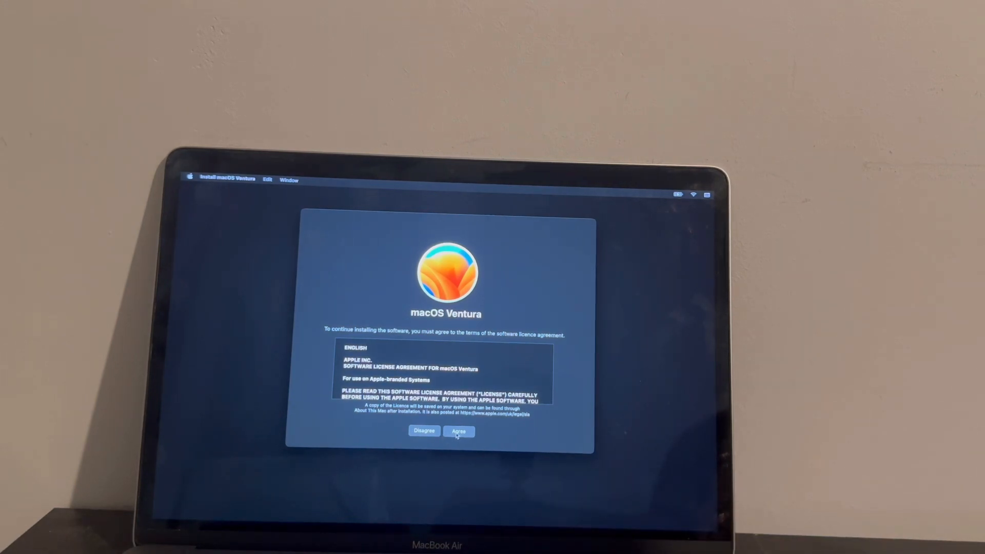
Agree to the macOS Ventura licence agreement and confirm in the sheet
click(458, 431)
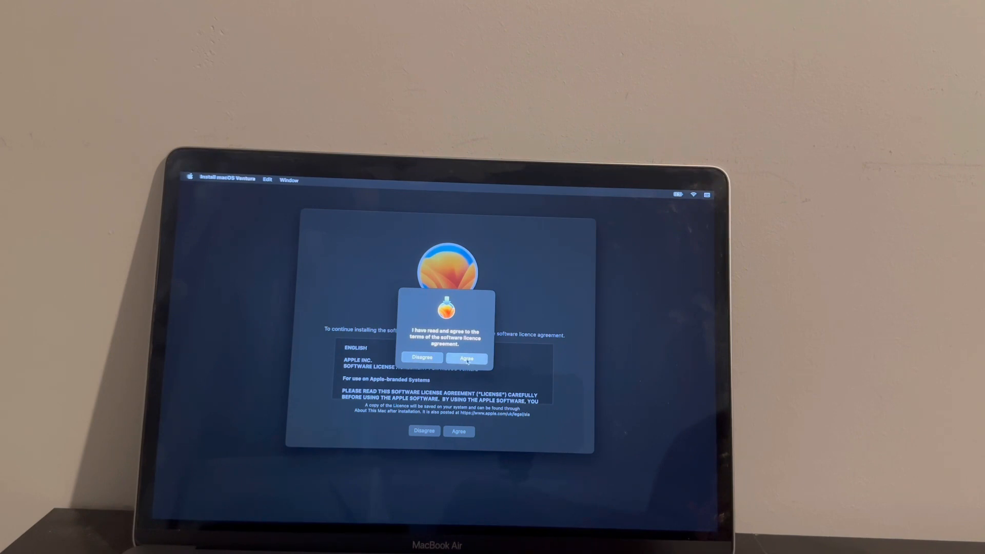
click(466, 358)
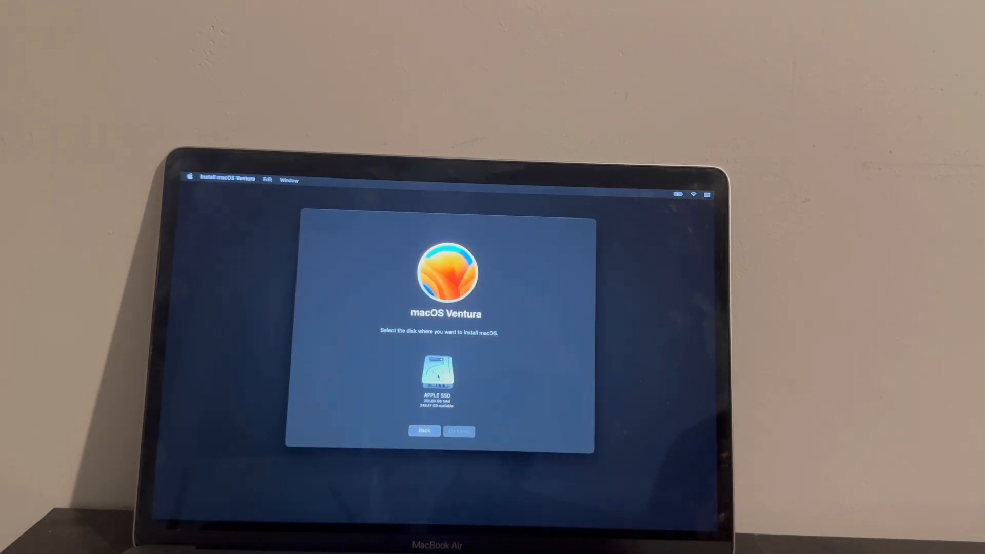
Select APPLE SSD as the install disk and begin installing macOS Ventura
click(436, 375)
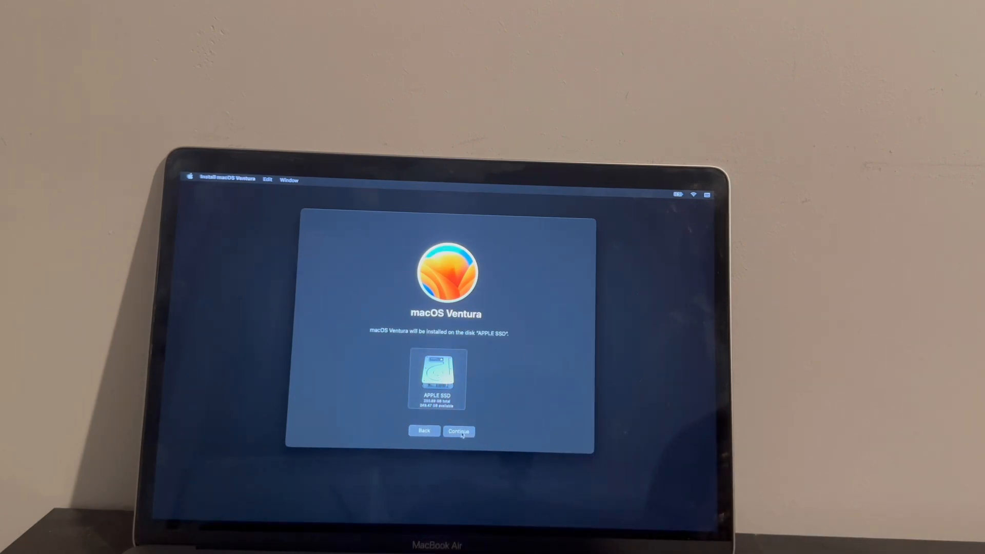
click(459, 431)
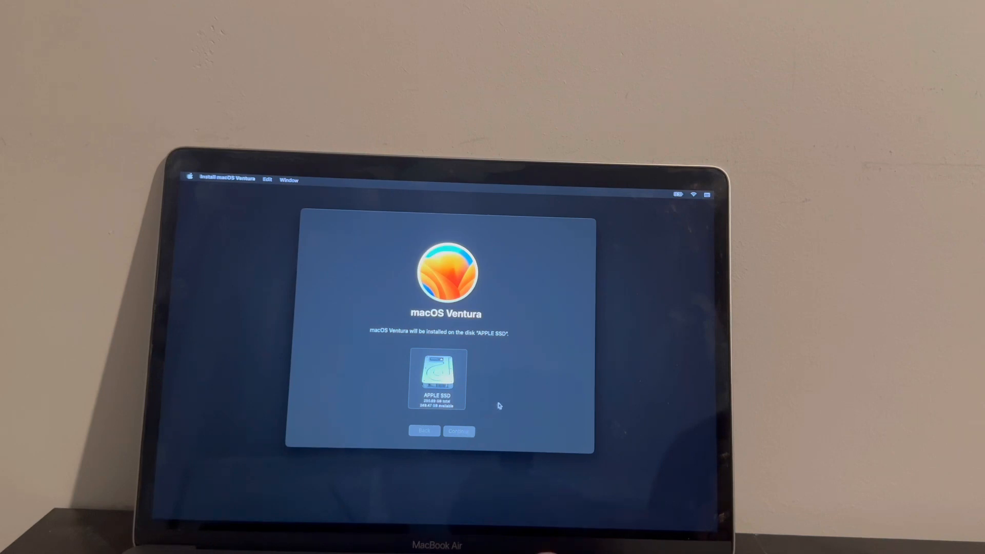
click(458, 431)
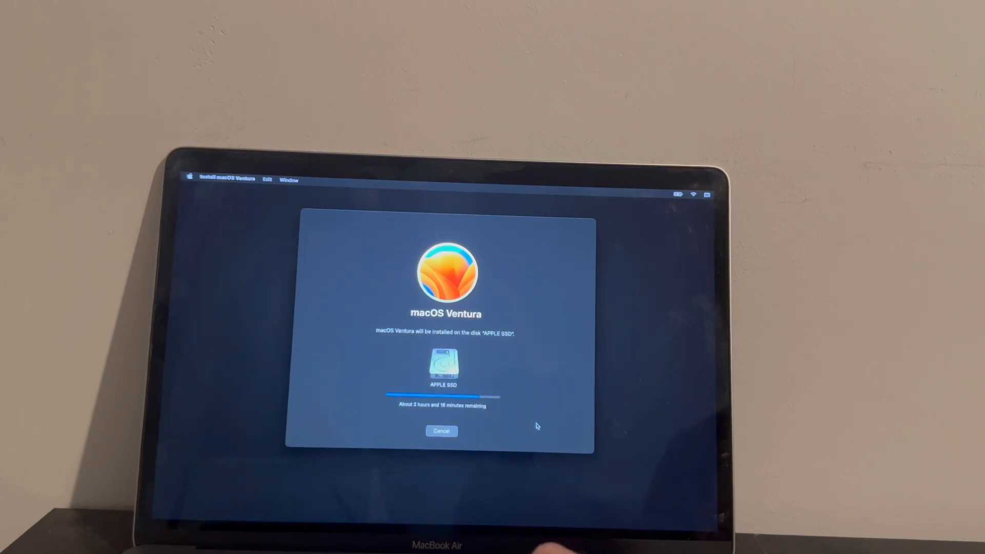